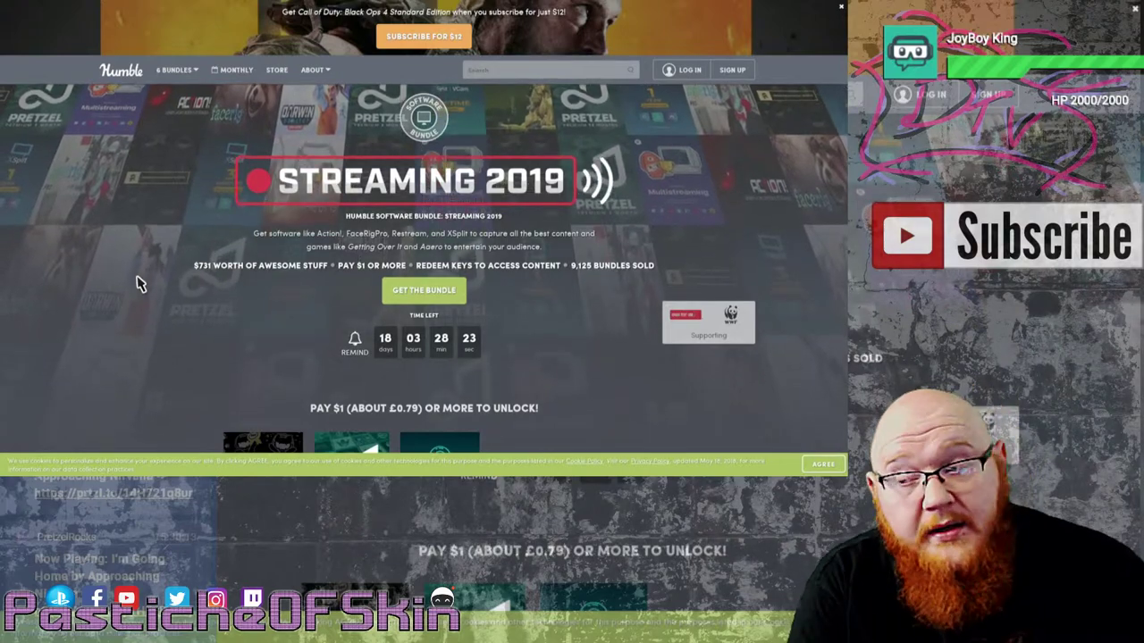
- Scroll down the bundle page to the Pay $1 or more tier's four items
{"action": "scroll", "scroll_direction": "down", "scroll_amount": 3}
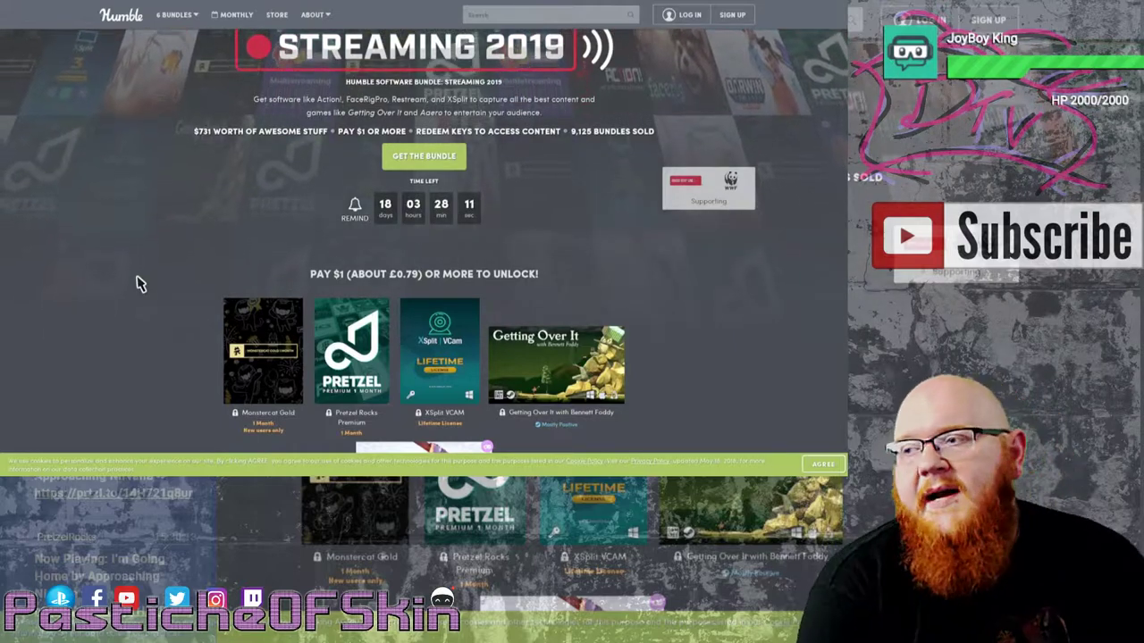
- Scroll to reveal the Monstercat Gold 1 Month details beneath the Pay $1 tier
{"action": "scroll", "scroll_direction": "down", "scroll_amount": 3}
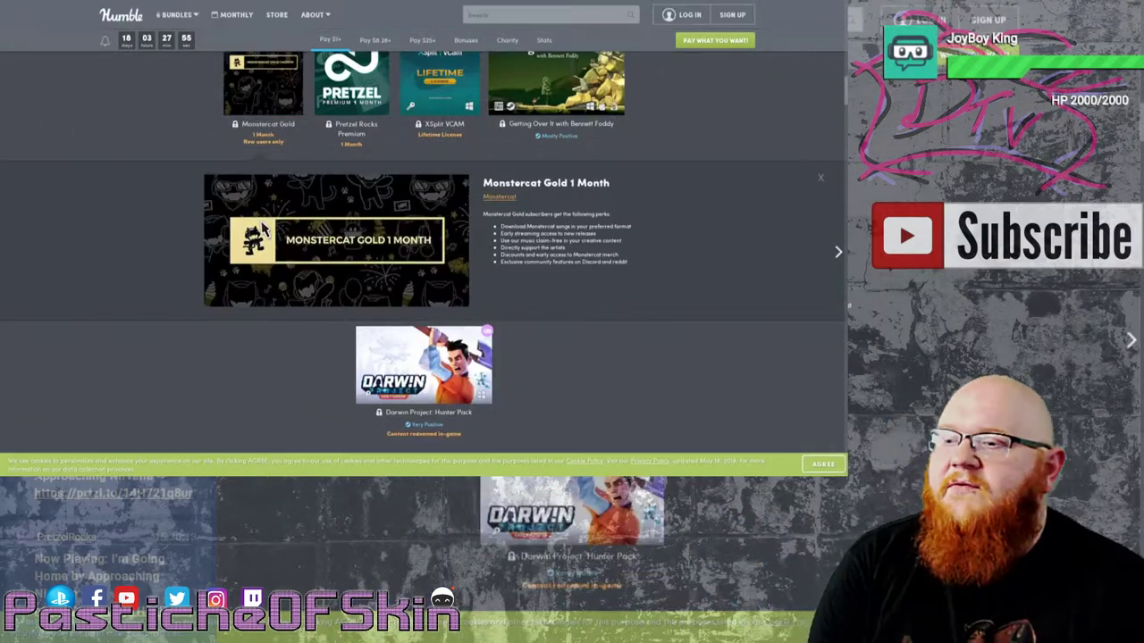
{"action": "mouse_move", "coordinate": [152, 250]}
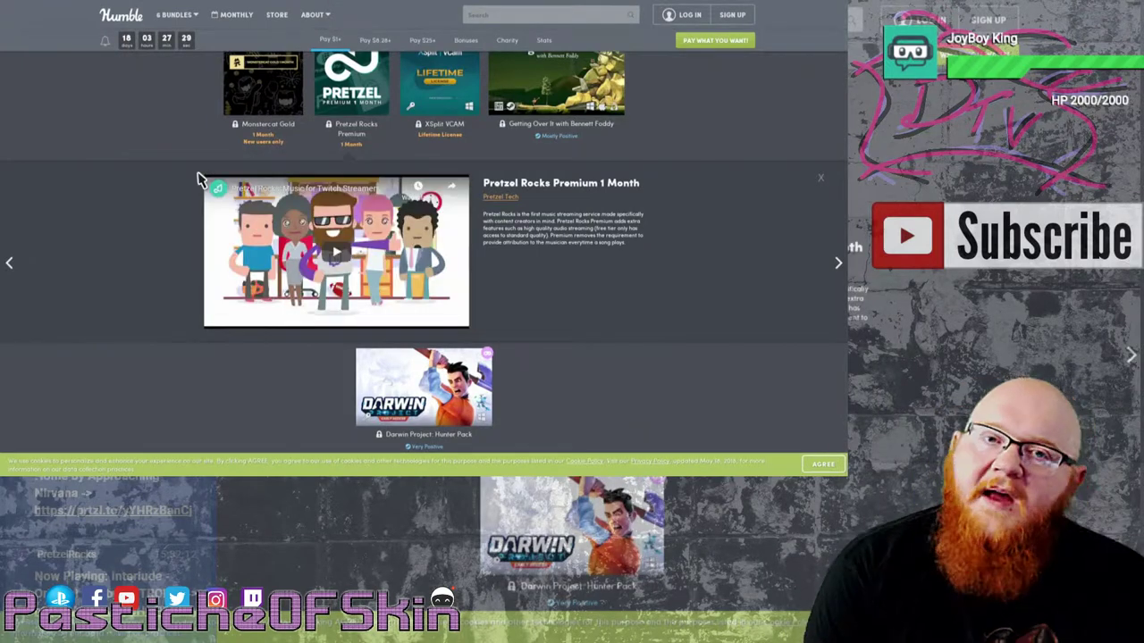
{"action": "mouse_move", "coordinate": [166, 184]}
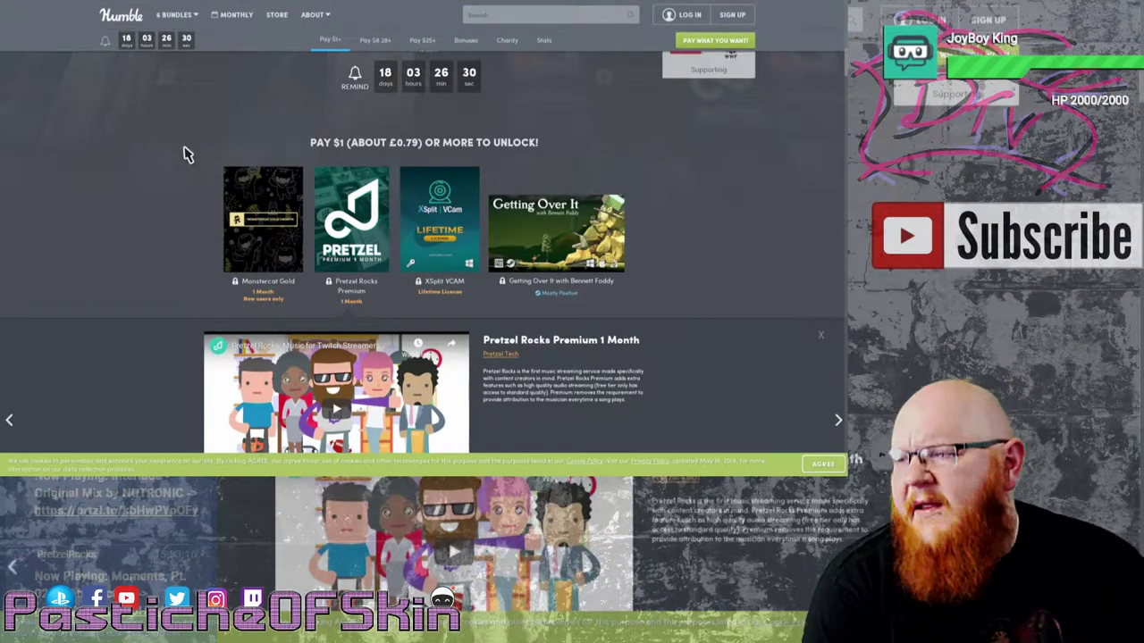
- Scroll to view the Pretzel Rocks Premium 1 Month details under the Pay $1 tier
{"action": "scroll", "scroll_direction": "down", "scroll_amount": 3}
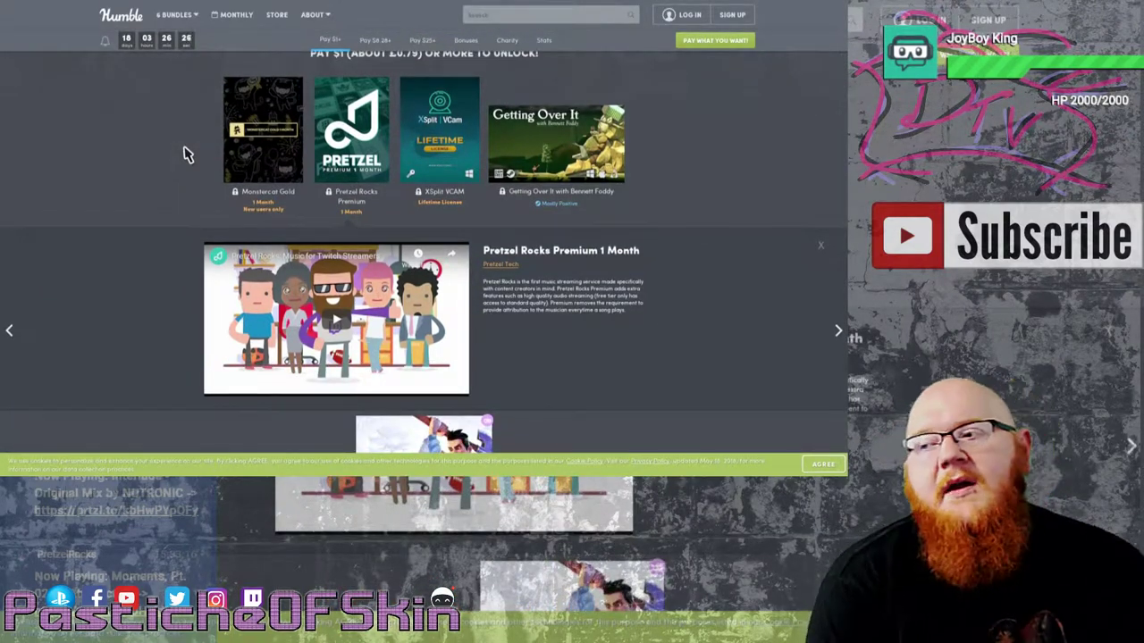
- Scroll down to the pay-more-than-$8.27-average tier listing Restream, XSplit Premium, Aseprite and FaceRig
{"action": "scroll", "scroll_direction": "down", "scroll_amount": 3}
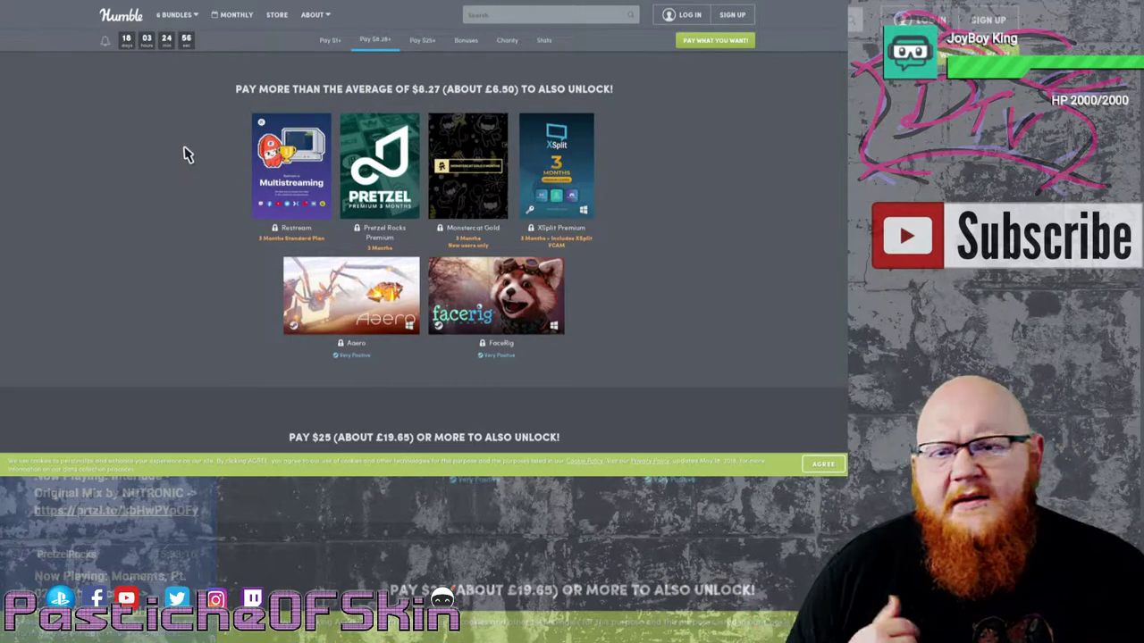
- Scroll to the Pay $25 tier with XSplit Premium, Restream, Pretzel Rocks, Monstercat Gold, Action! and FaceRig Pro
{"action": "scroll", "scroll_direction": "down", "scroll_amount": 3}
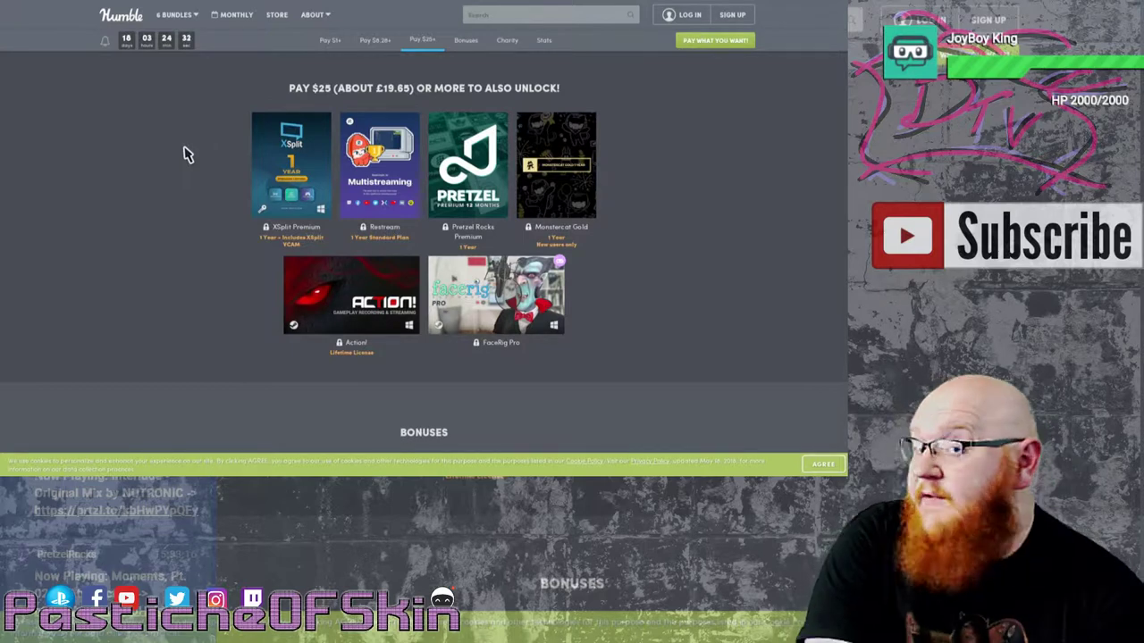
{"action": "mouse_move", "coordinate": [351, 295]}
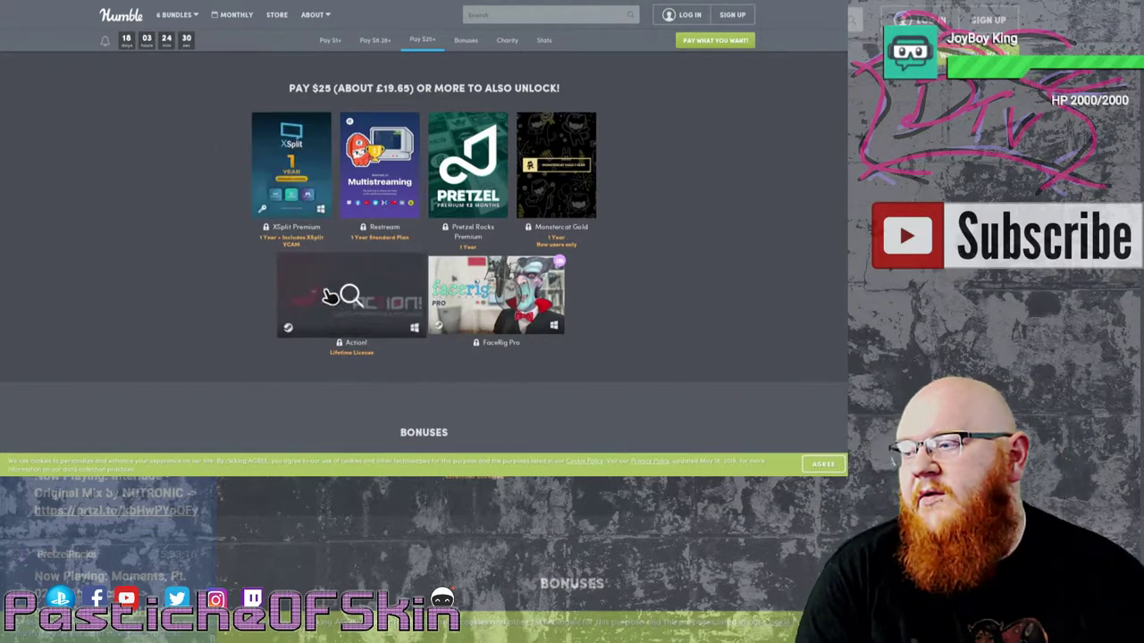
- Expand the Mirillis Action! game recorder details with its trailer video and feature list
{"action": "left_click", "coordinate": [350, 295]}
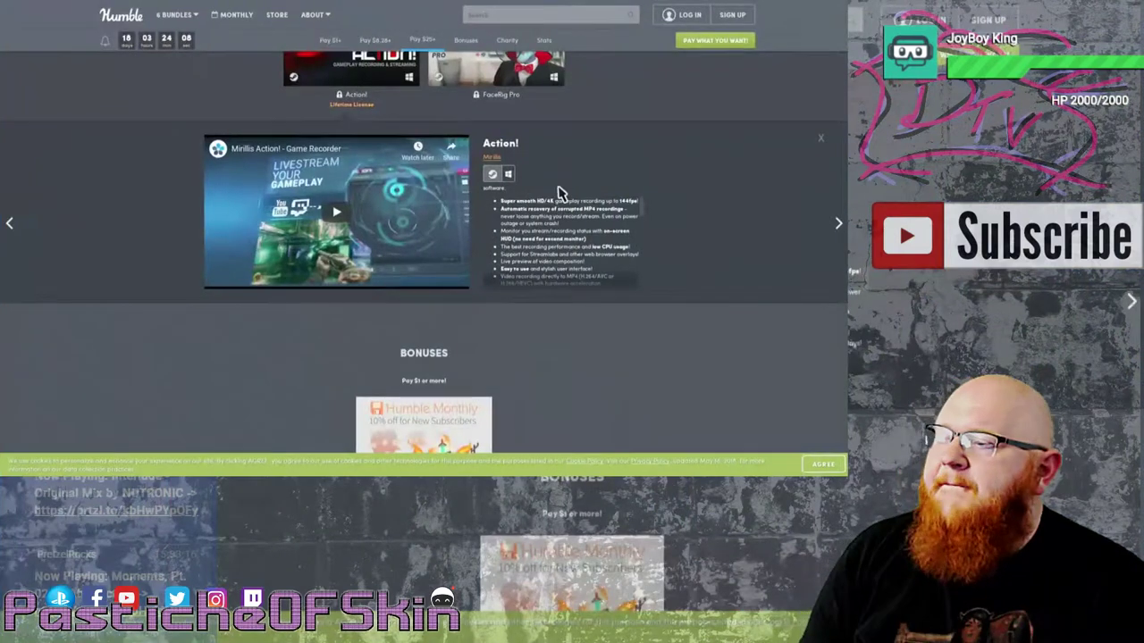
{"action": "mouse_move", "coordinate": [558, 236]}
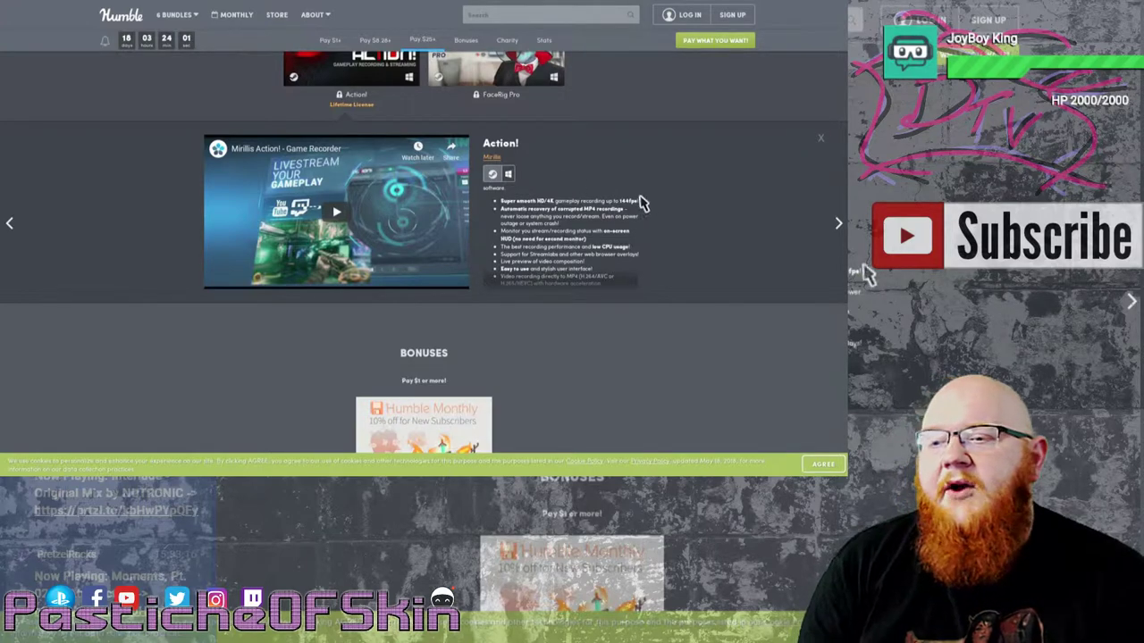
{"action": "mouse_move", "coordinate": [679, 213]}
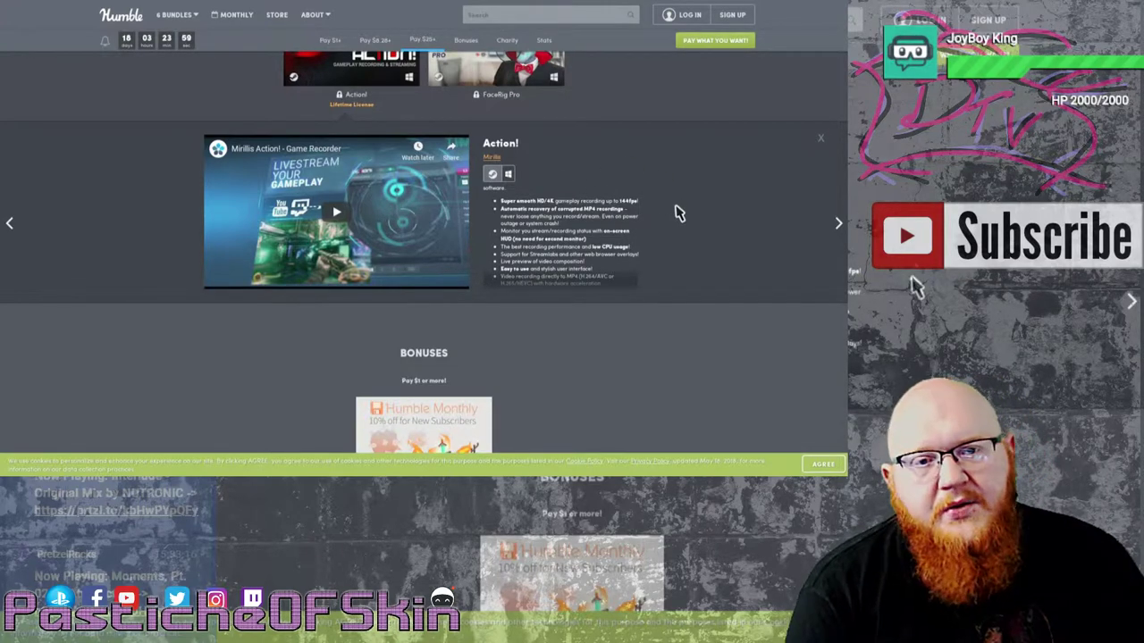
{"action": "mouse_move", "coordinate": [608, 258]}
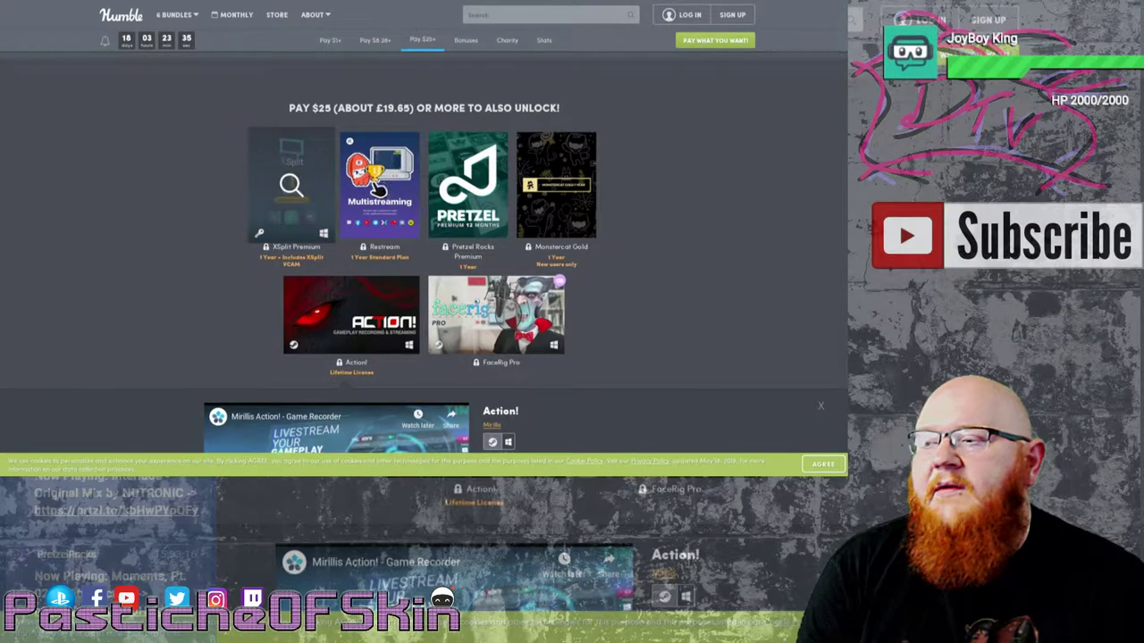
{"action": "mouse_move", "coordinate": [468, 184]}
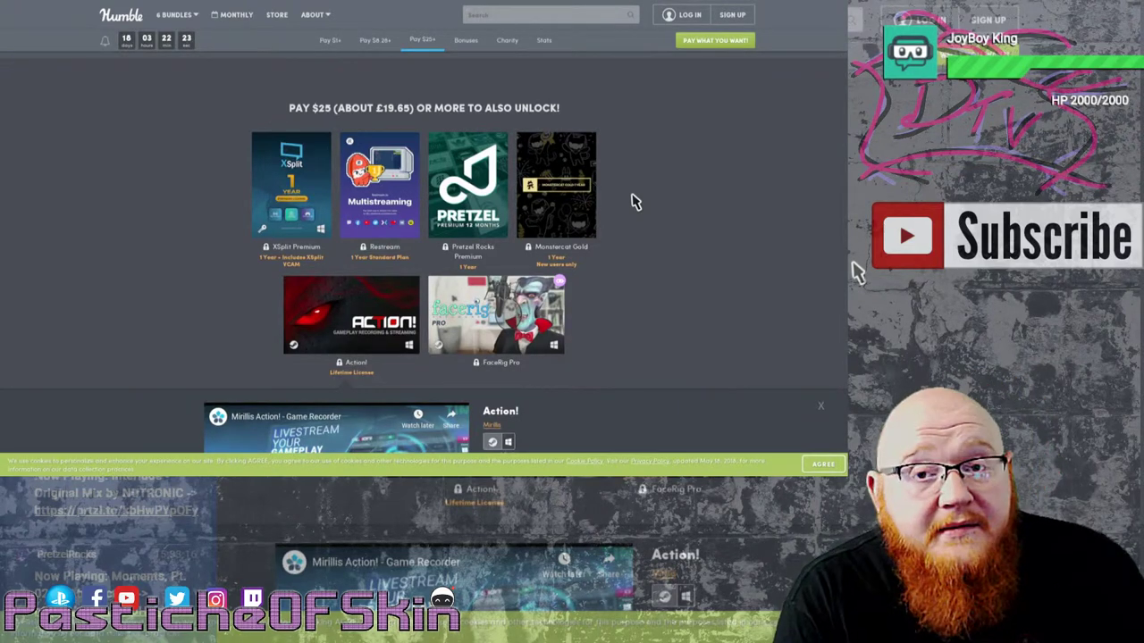
{"action": "mouse_move", "coordinate": [468, 184]}
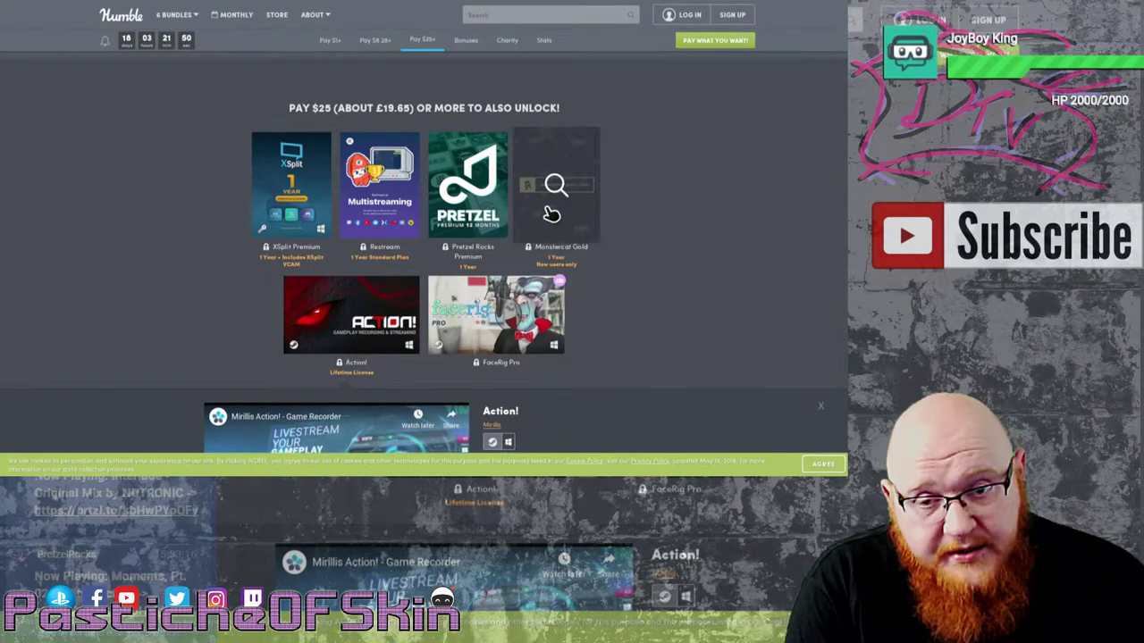
{"action": "scroll", "scroll_direction": "down", "scroll_amount": 3}
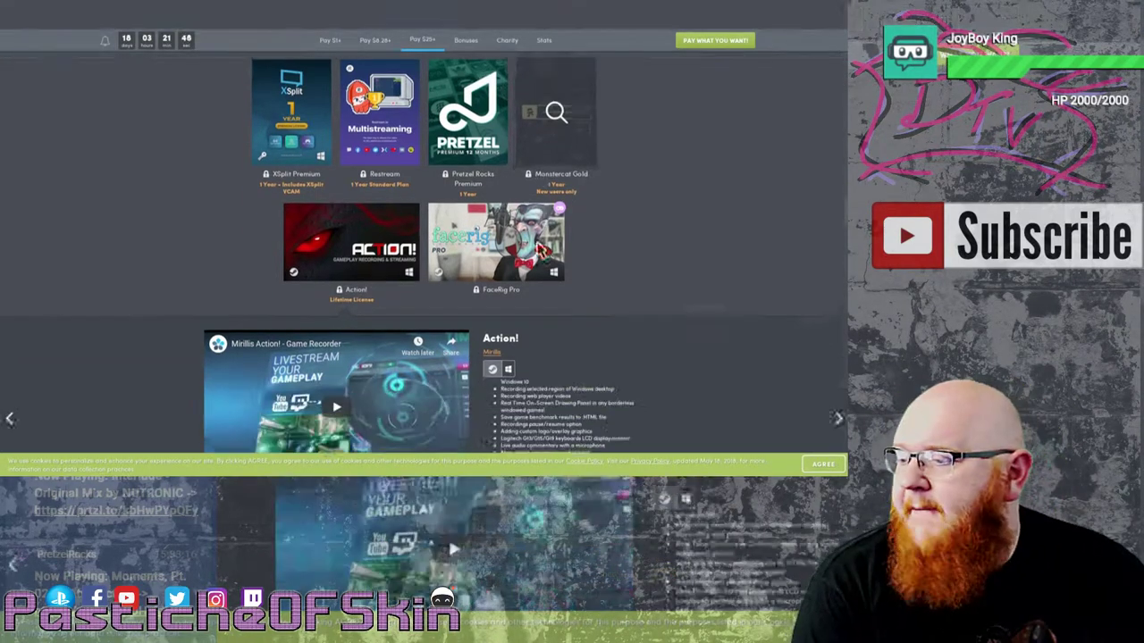